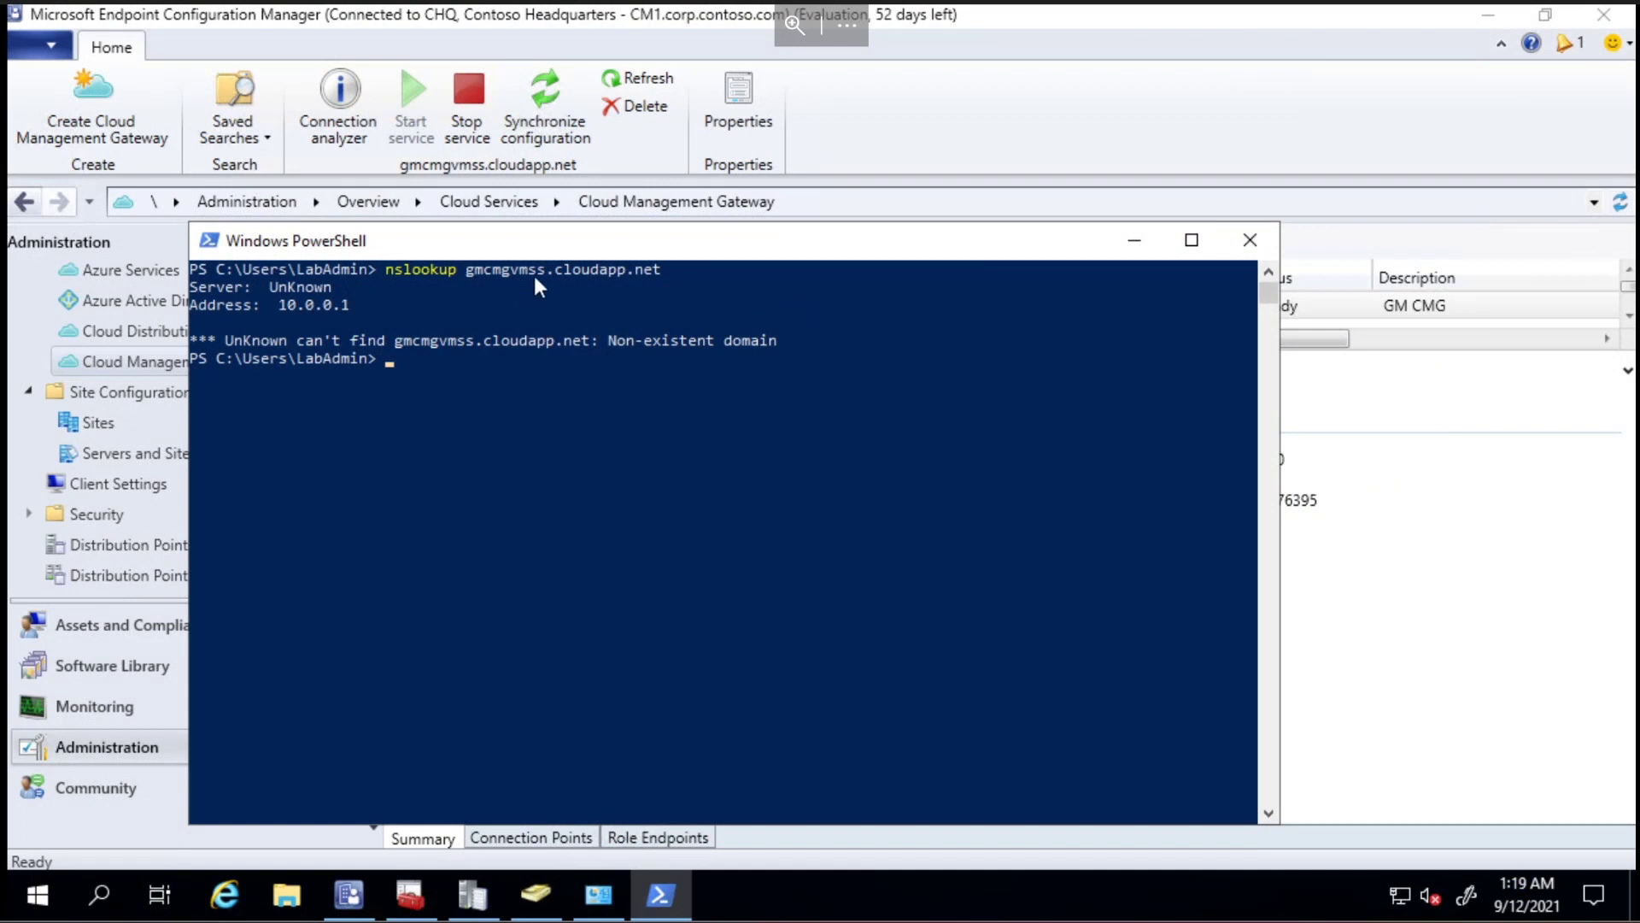
mouse_move(645, 299)
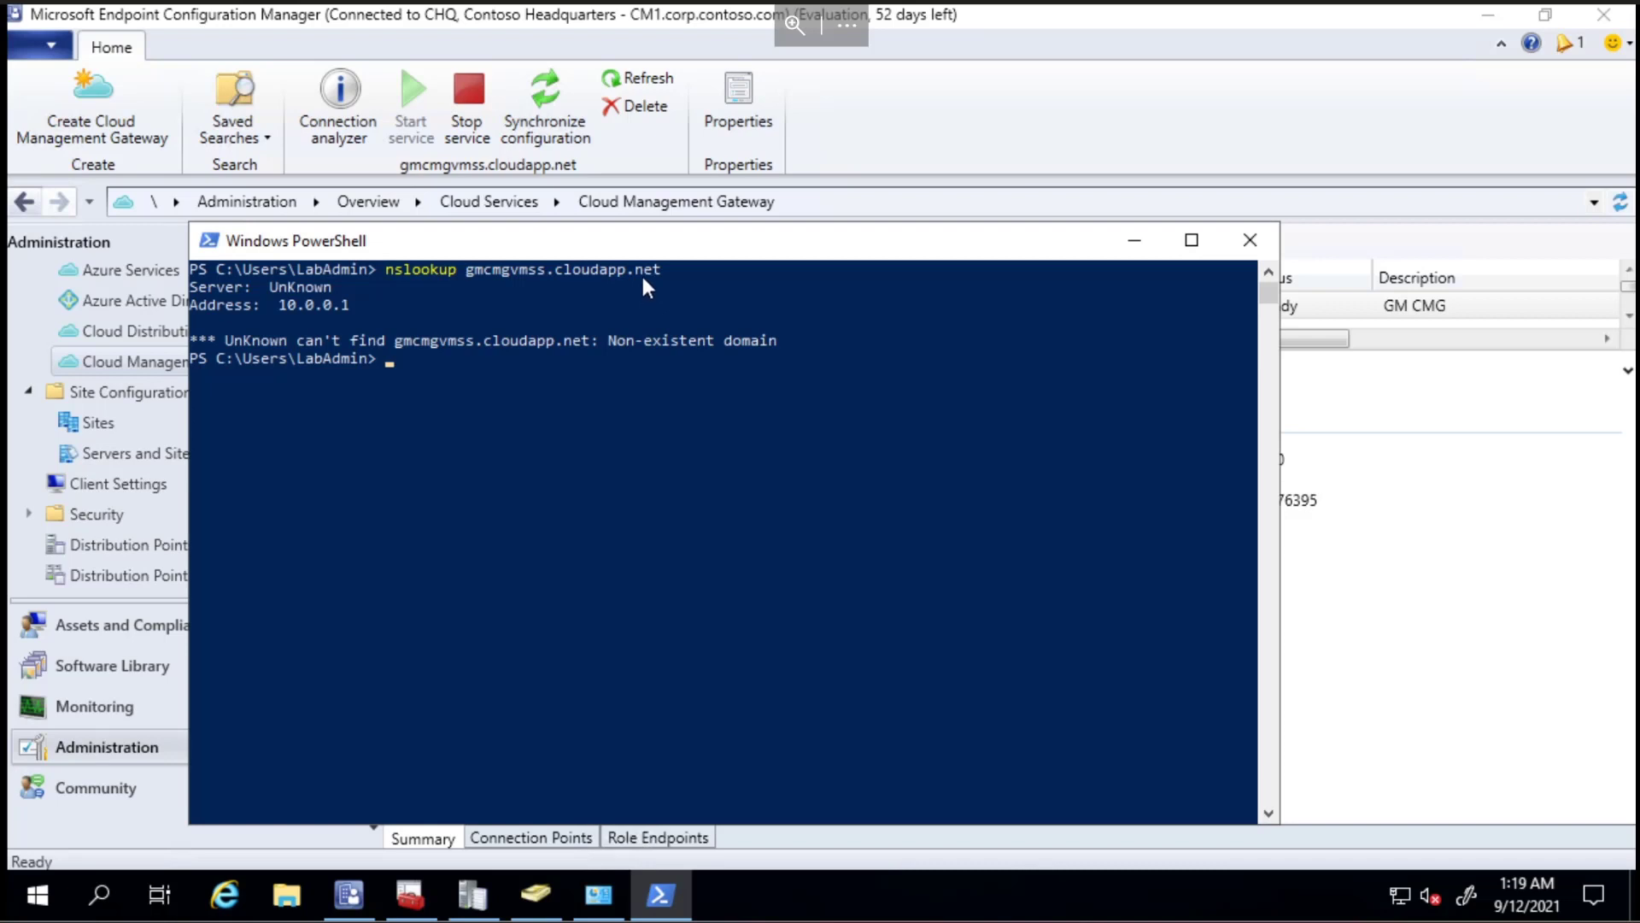
mouse_move(716, 225)
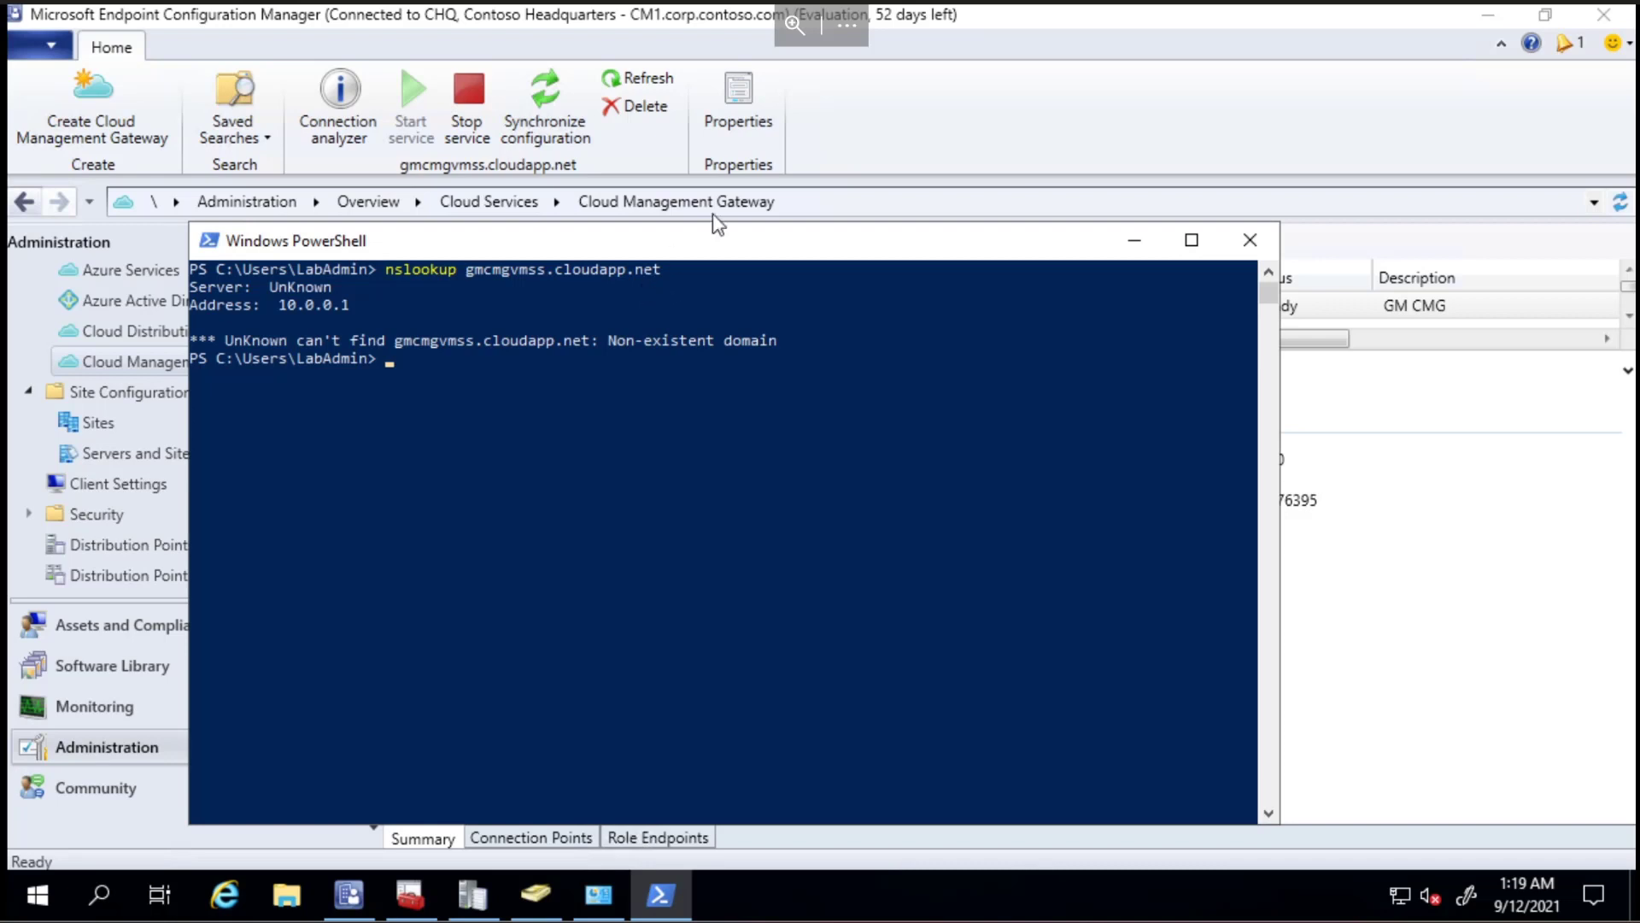
mouse_move(642, 288)
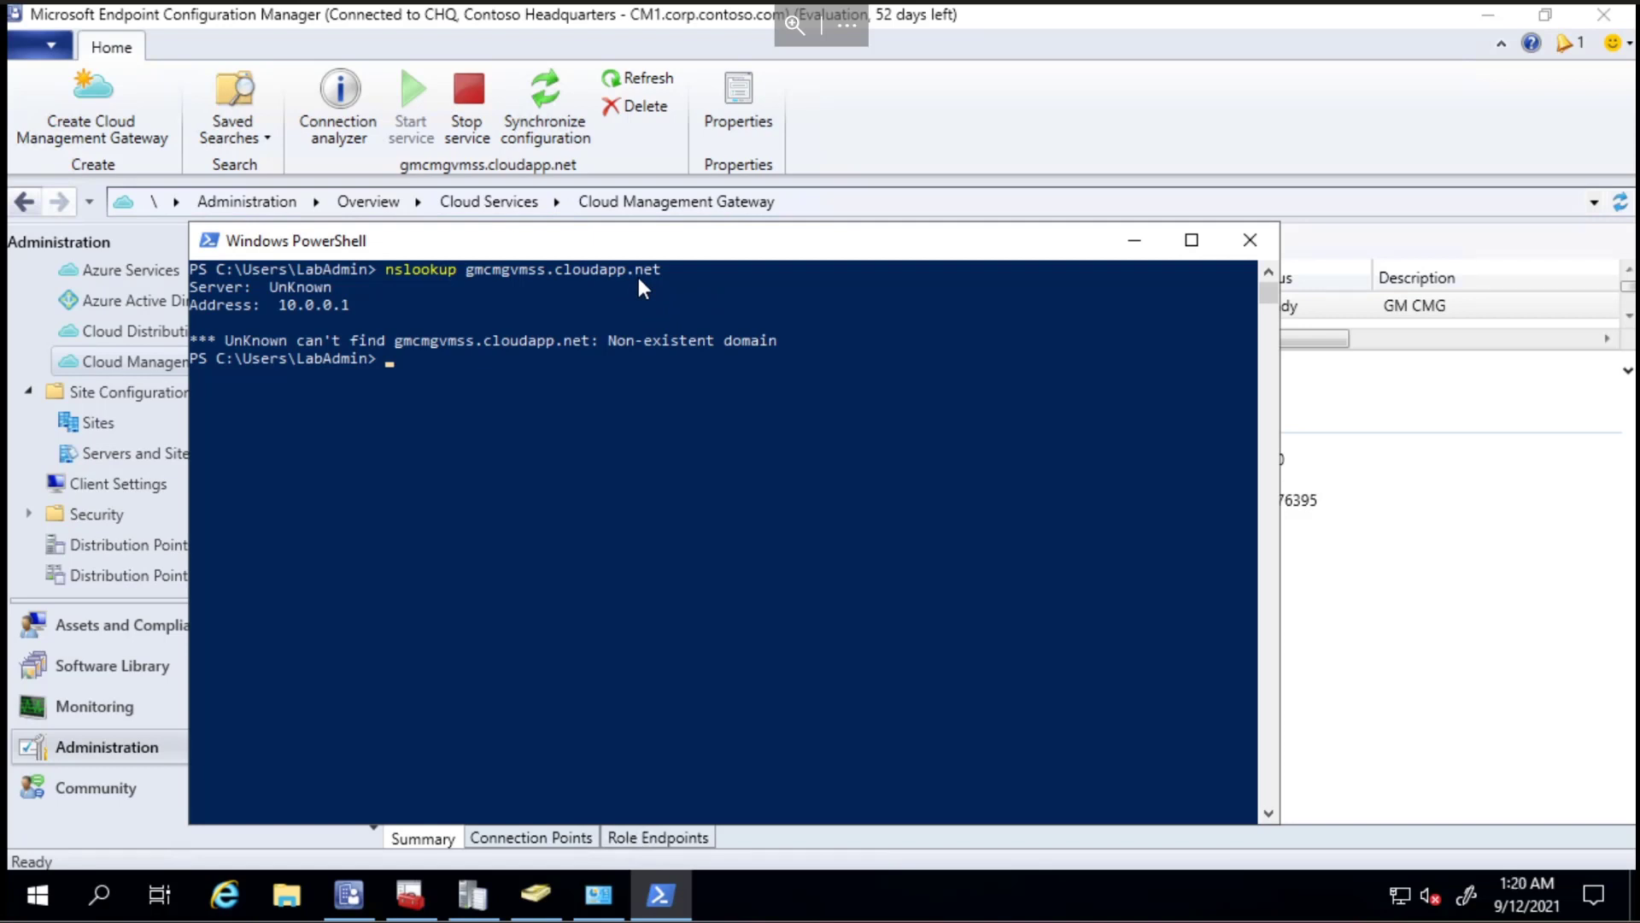
mouse_move(629, 308)
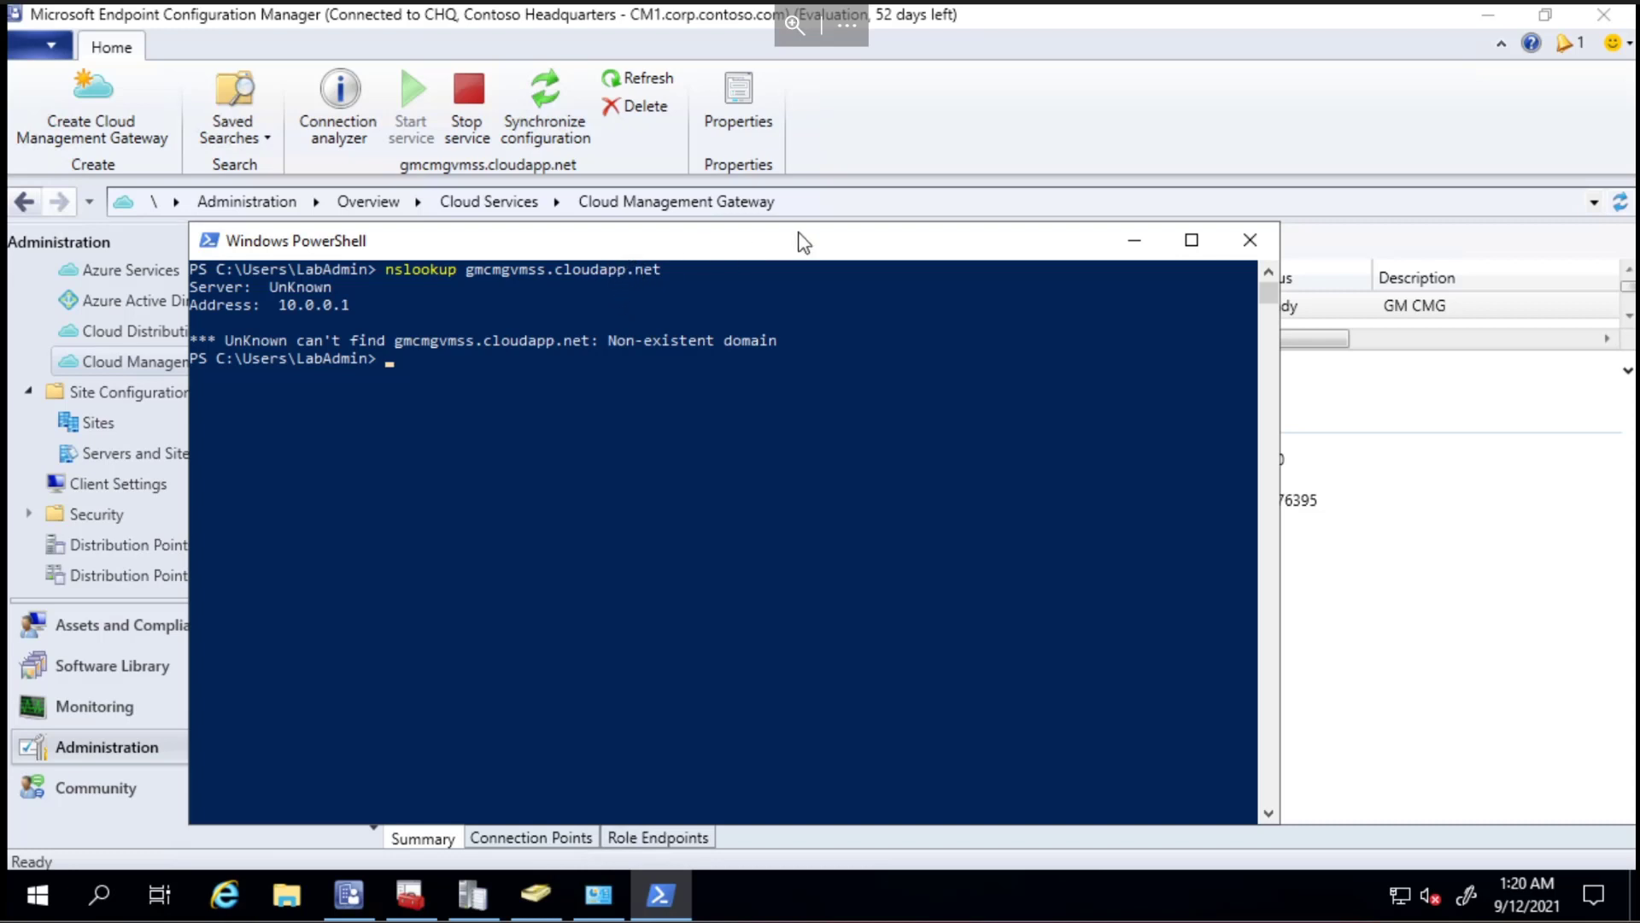
mouse_move(603, 246)
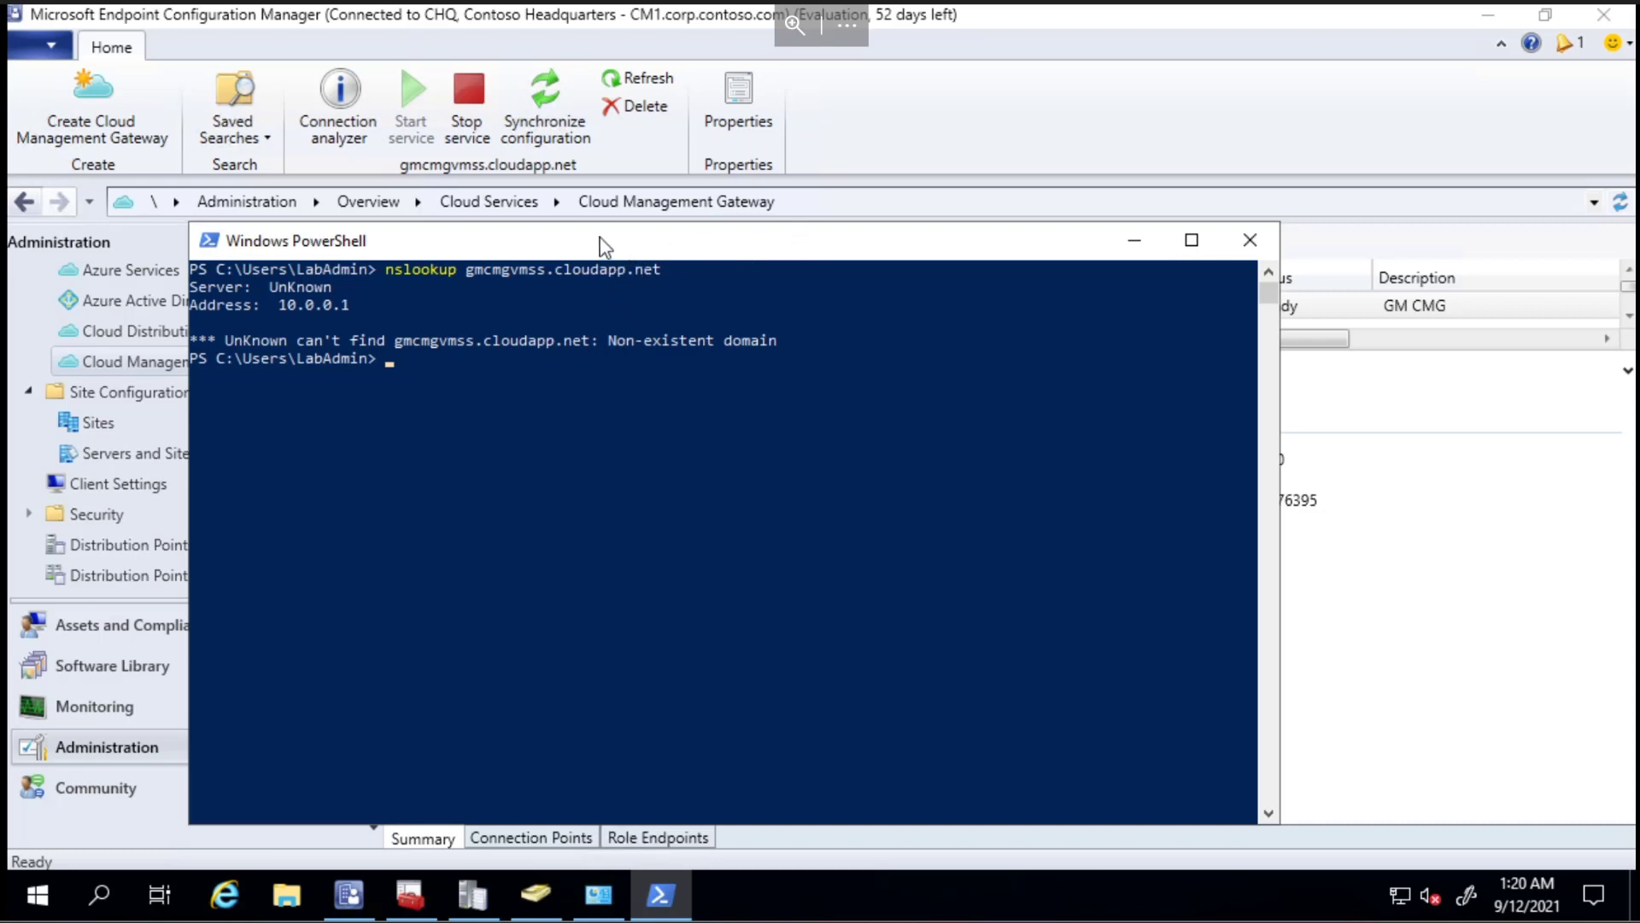
mouse_move(708, 264)
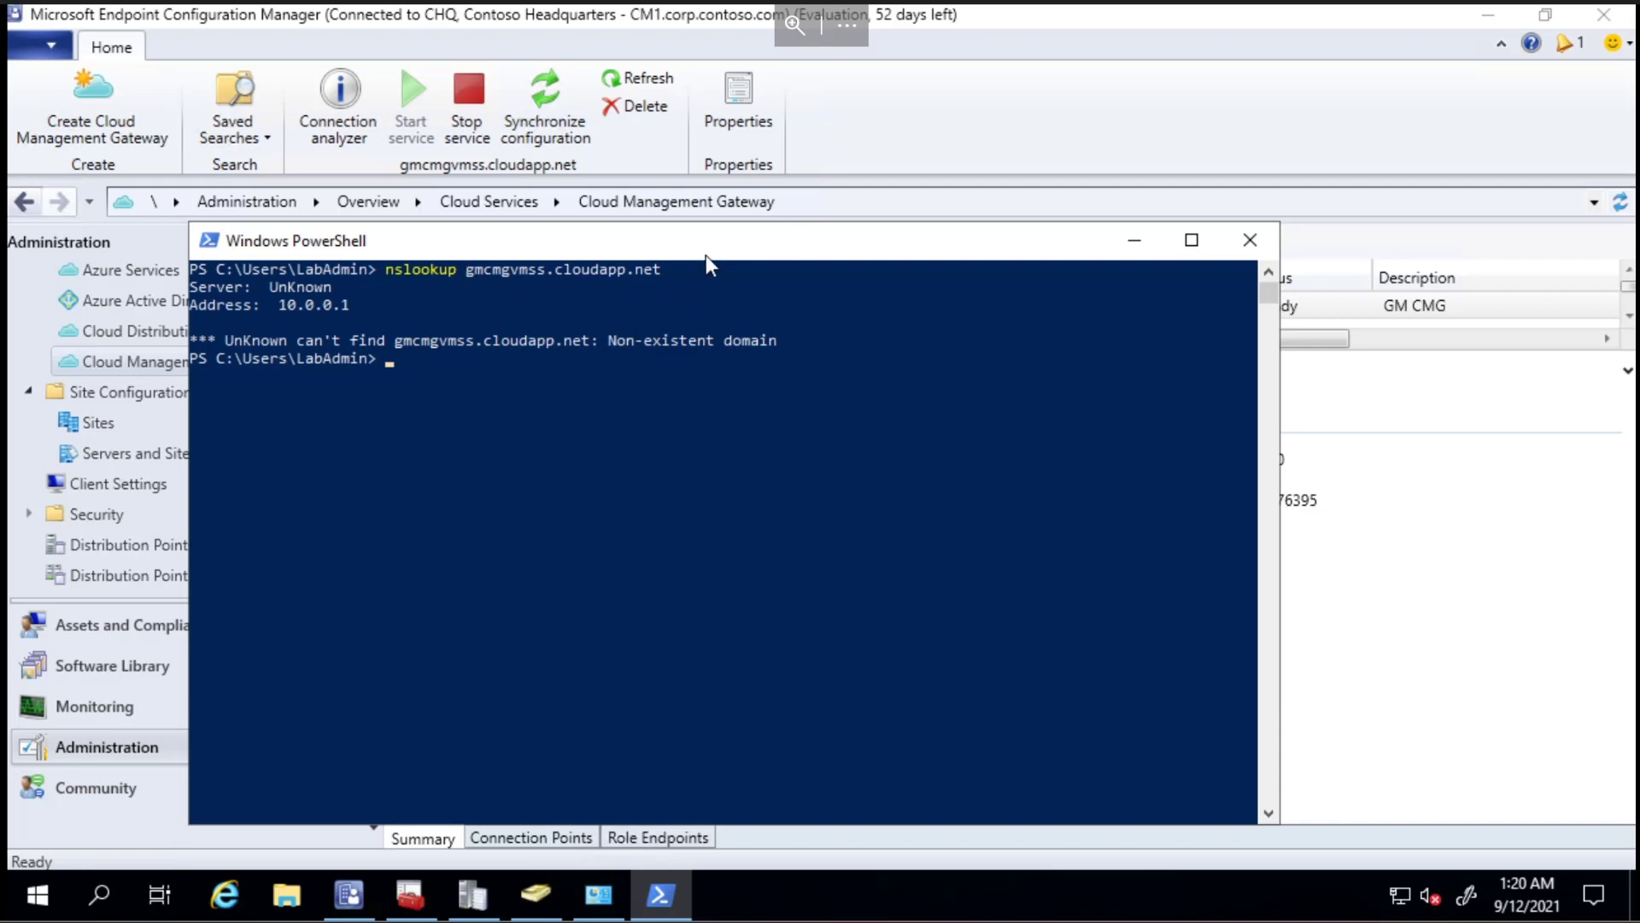
mouse_move(913, 148)
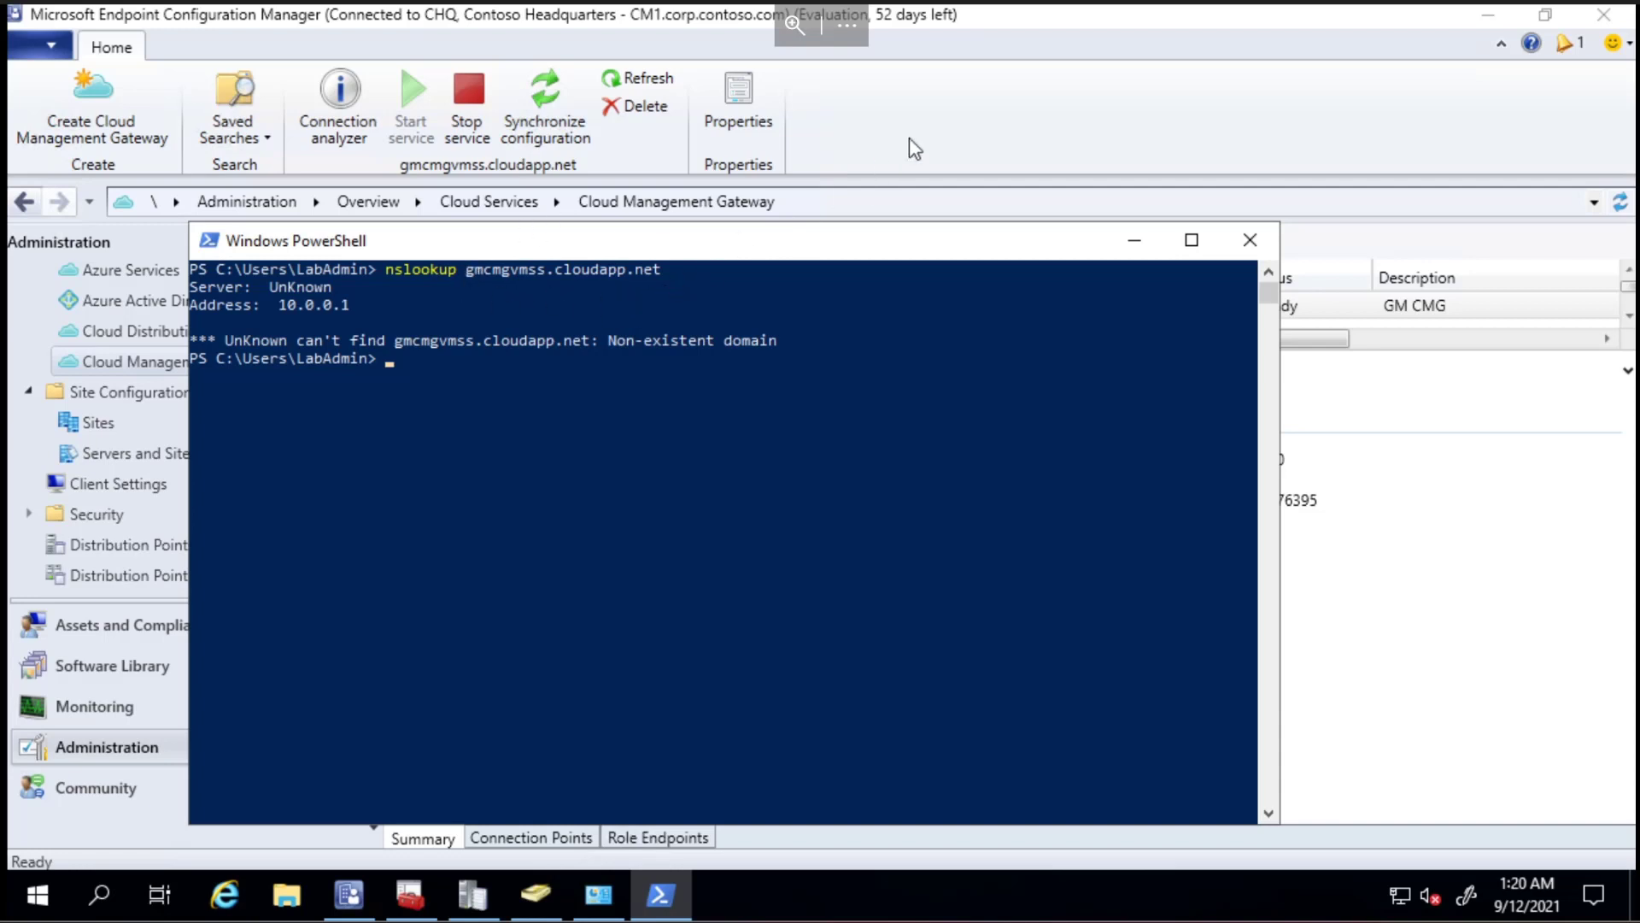